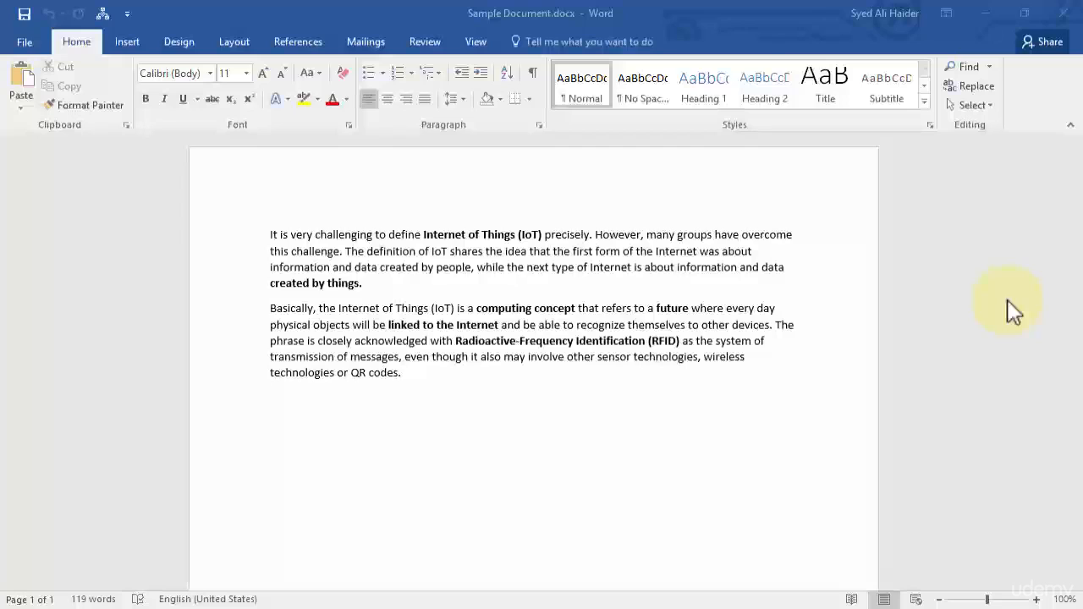
mouse_move(752, 363)
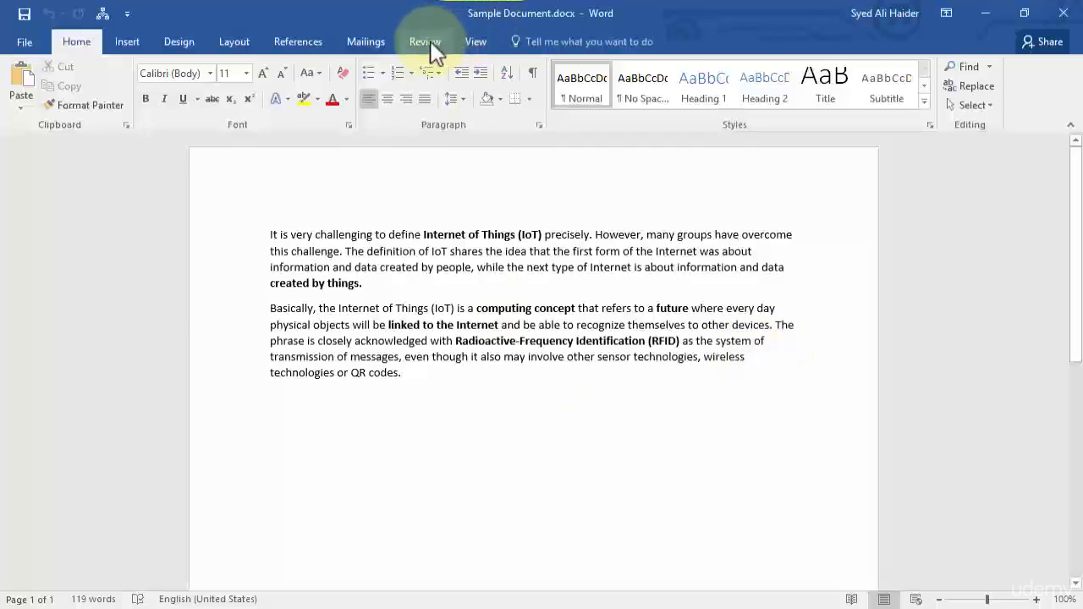
Step: Show the Review ribbon with its commenting tools above the IoT document
left_click(424, 41)
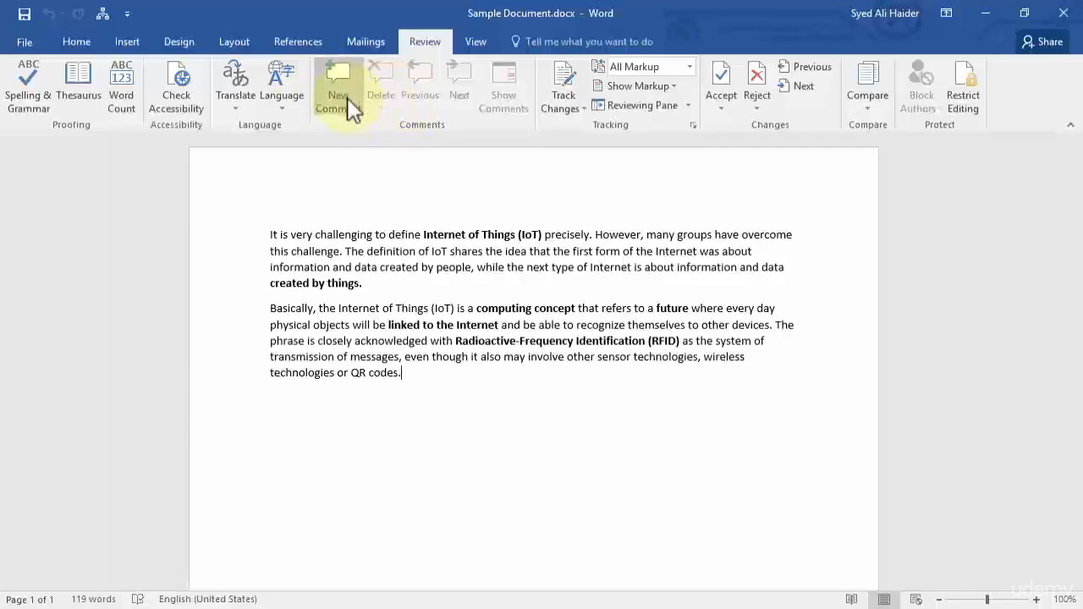
mouse_move(336, 81)
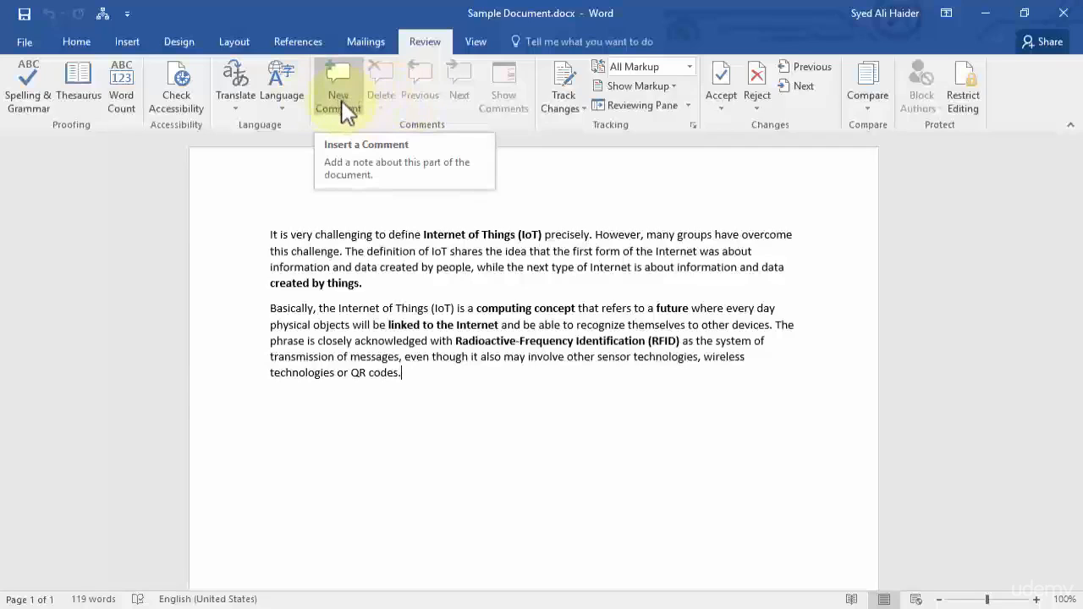
mouse_move(345, 100)
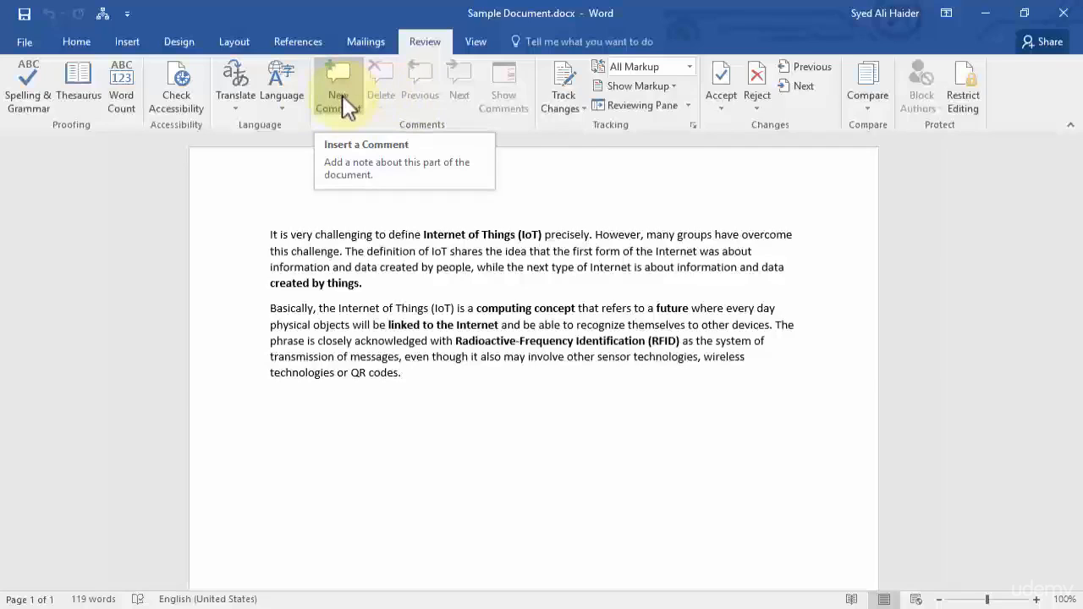
mouse_move(504, 81)
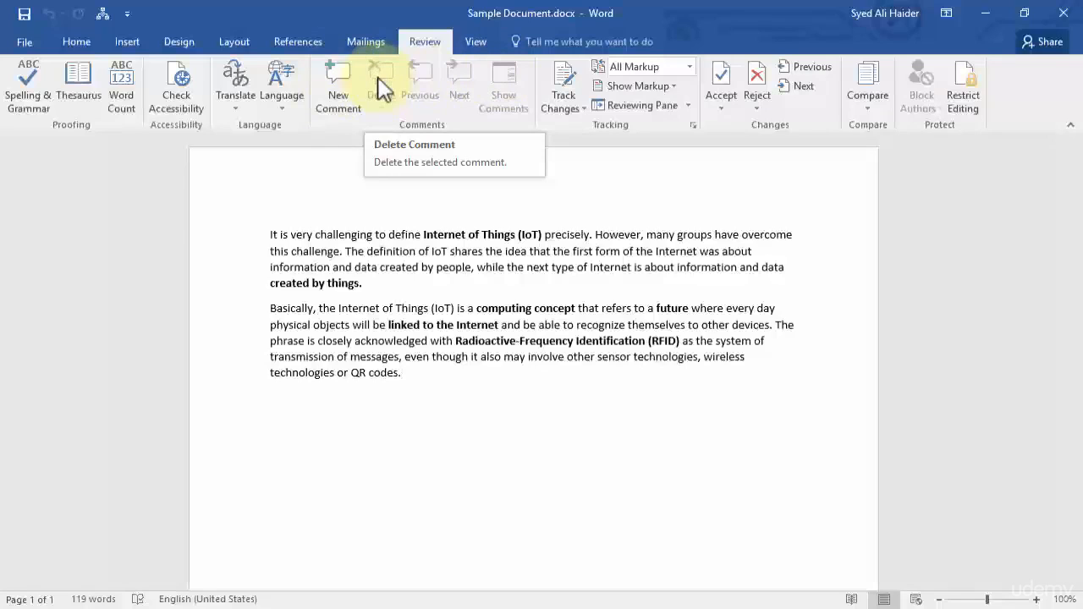
mouse_move(426, 85)
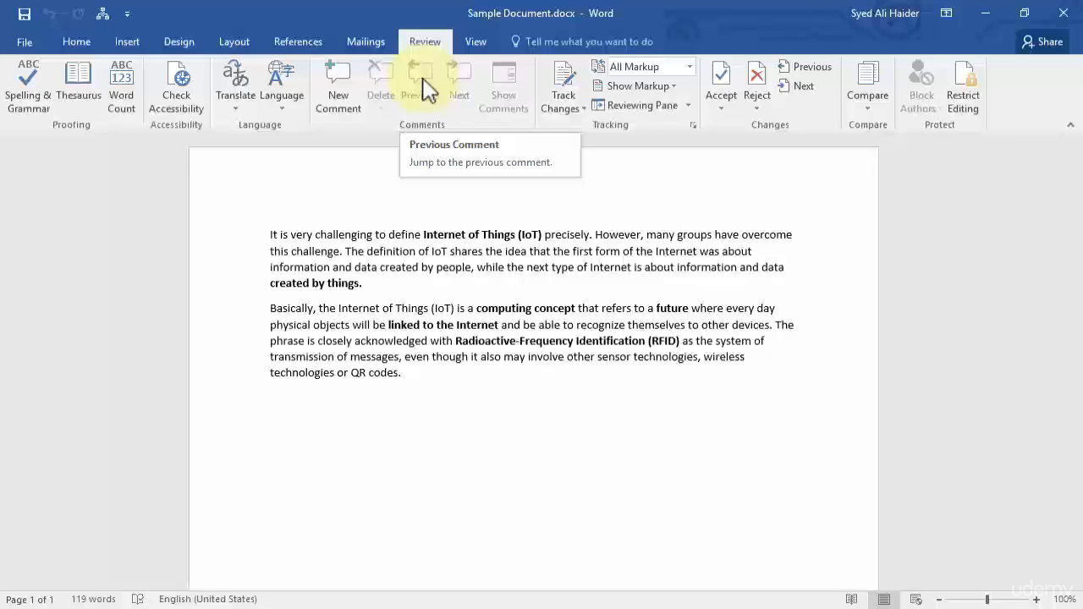
mouse_move(504, 81)
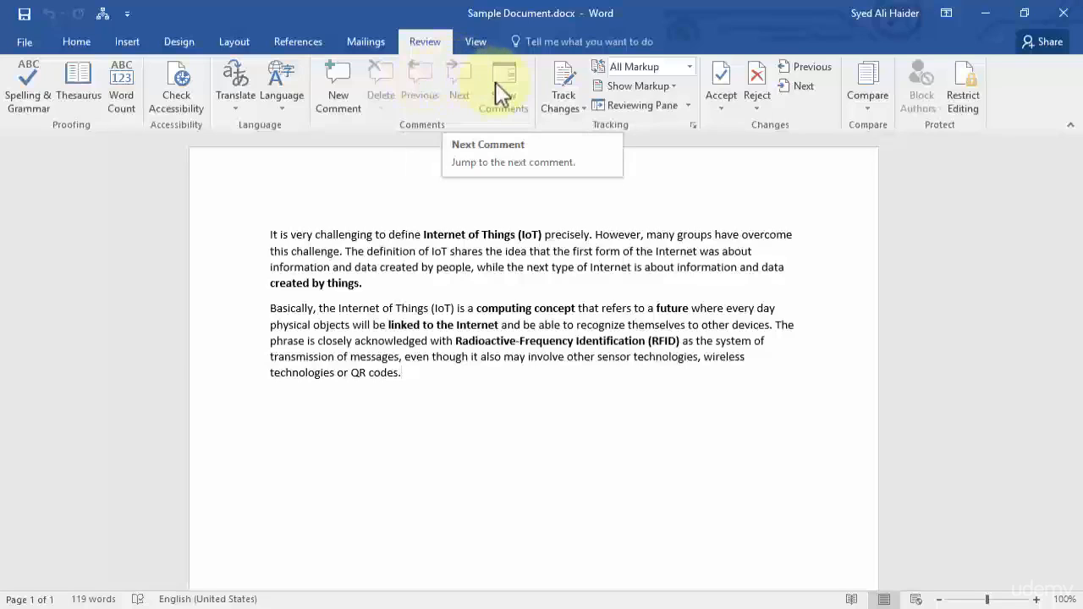
mouse_move(503, 85)
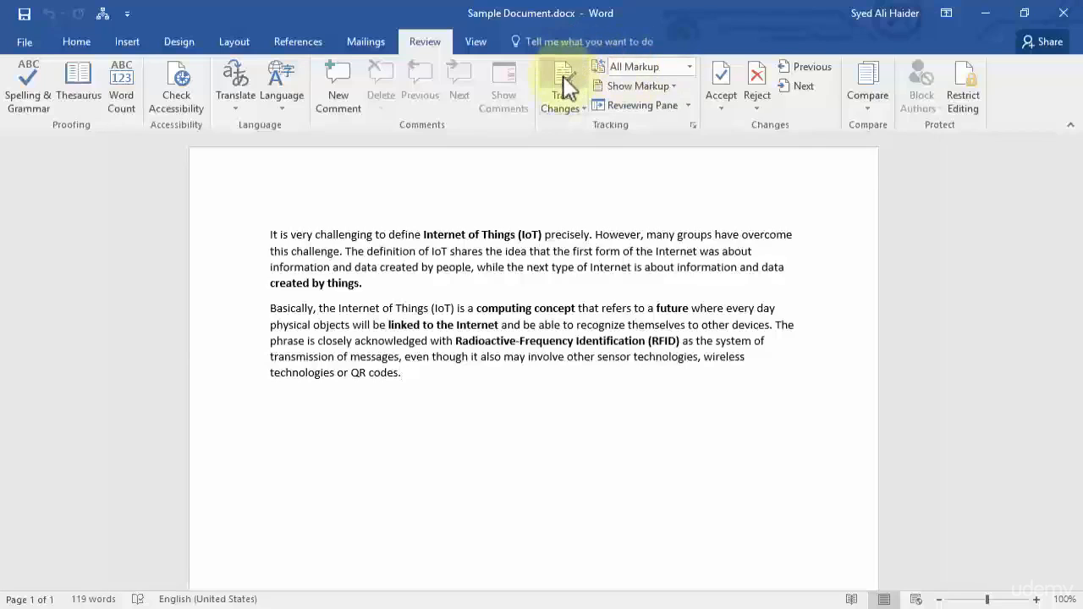
mouse_move(562, 84)
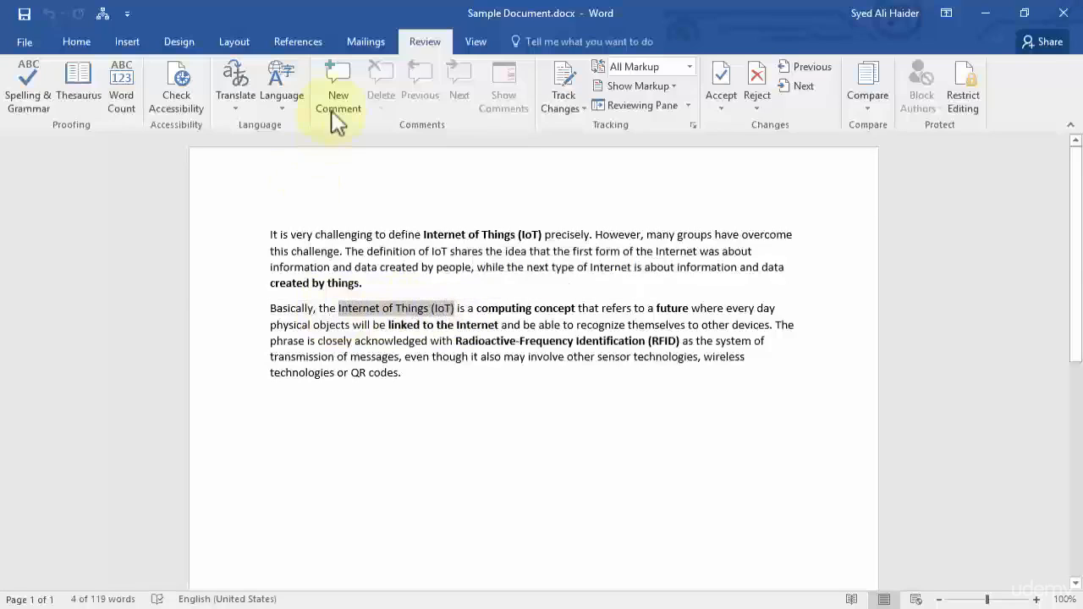
Step: Comment on 'Internet of Things (IoT)': 'Please Bold this text as well'
left_click(338, 81)
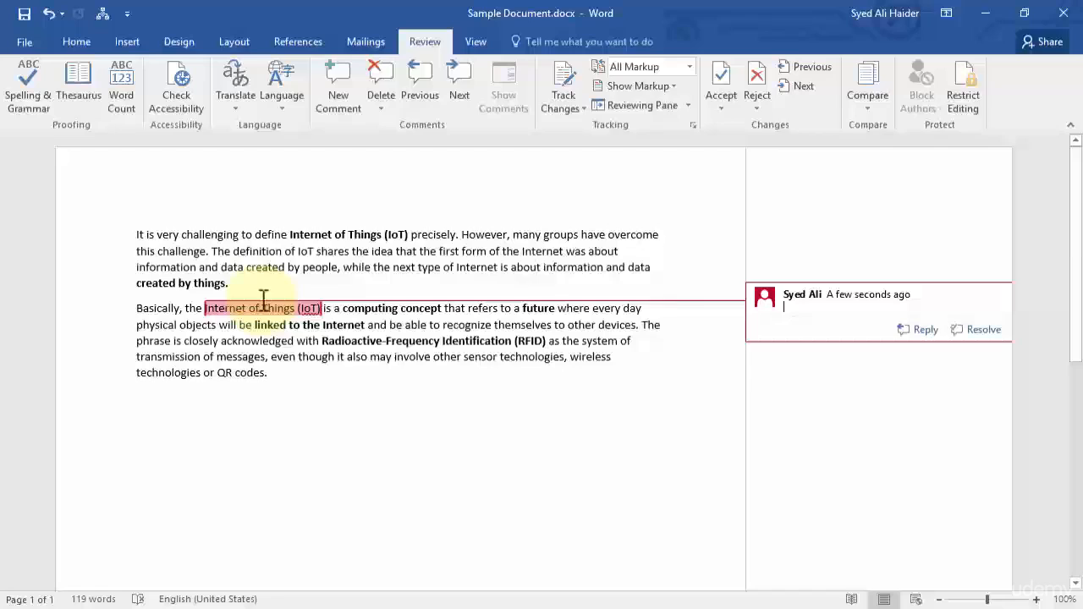
mouse_move(799, 306)
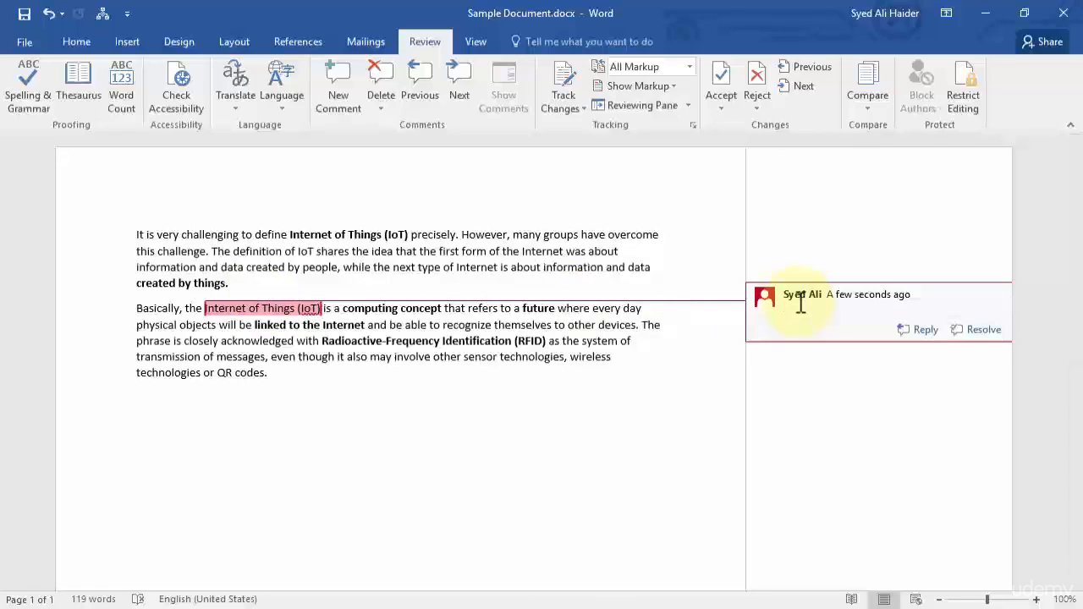
type("Please Bold t")
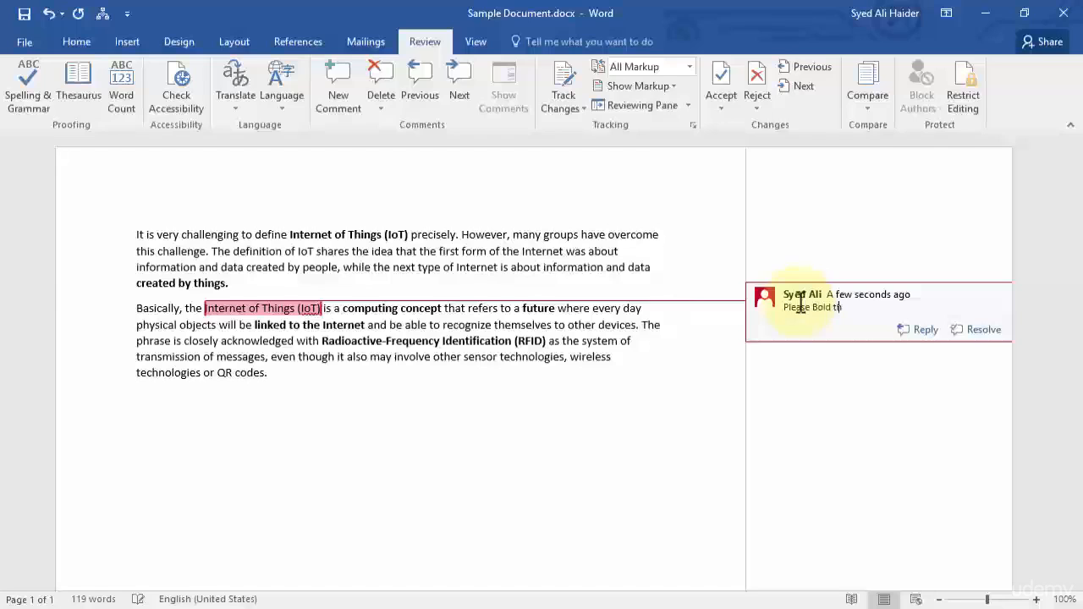
type("his text as well")
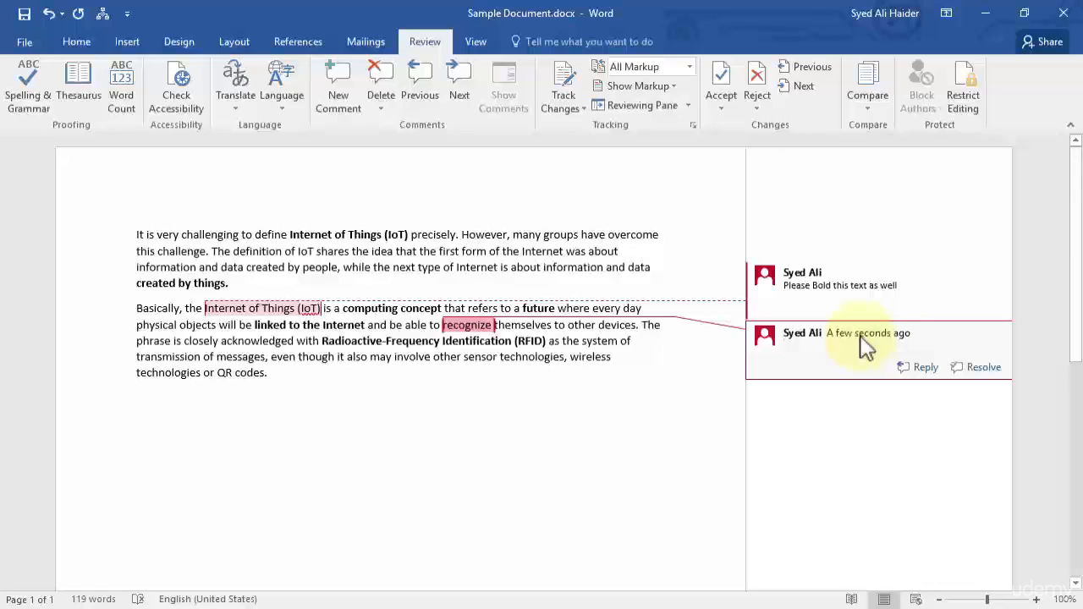
Step: Comment on 'recognize': 'Please increase the font size of this word'
type("Please")
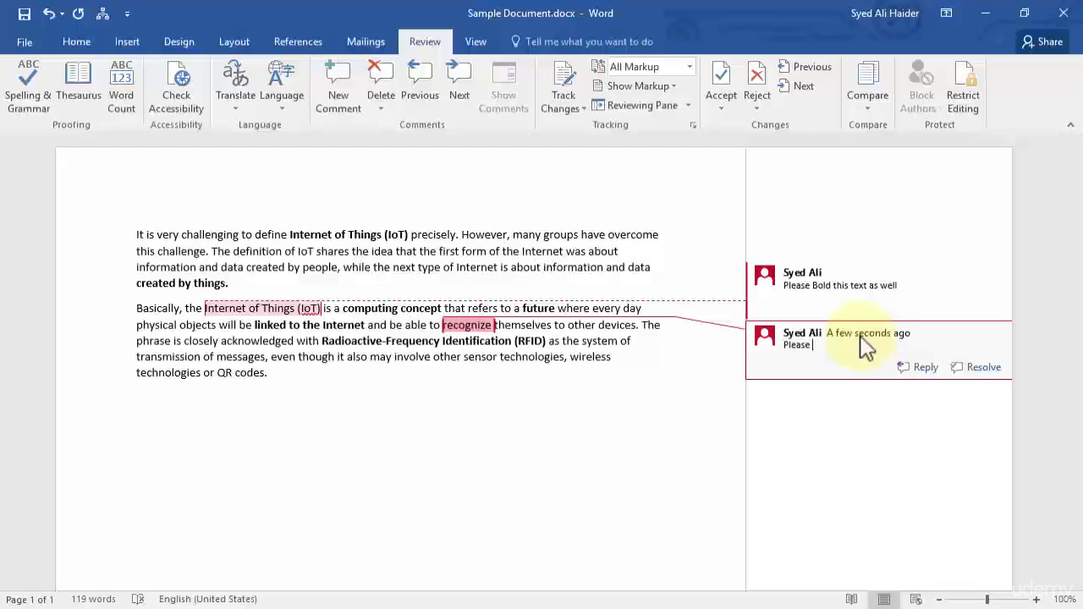
type("increase the size of t")
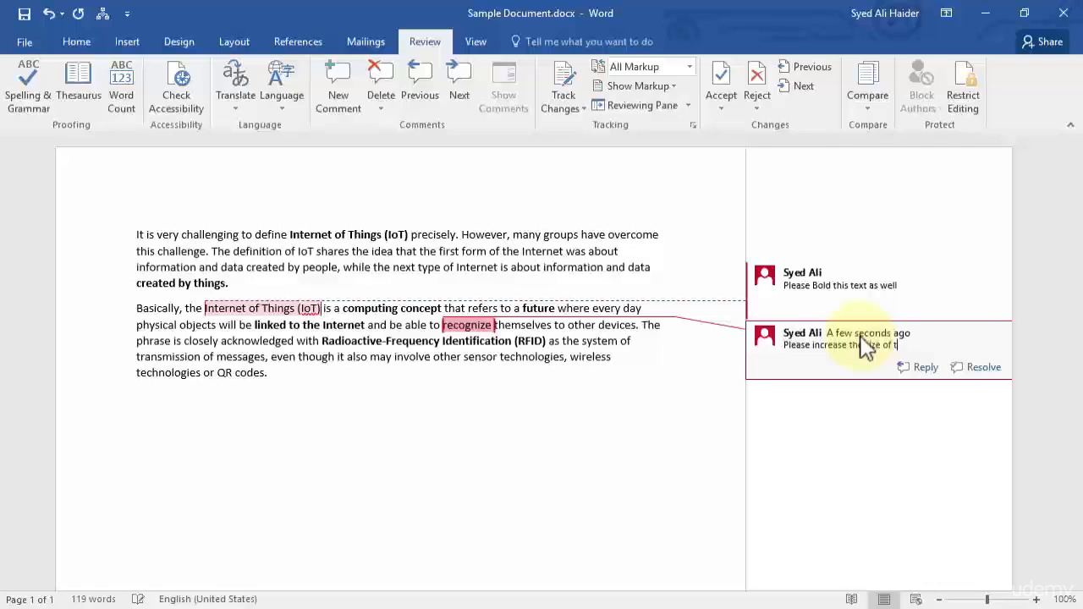
type("his word")
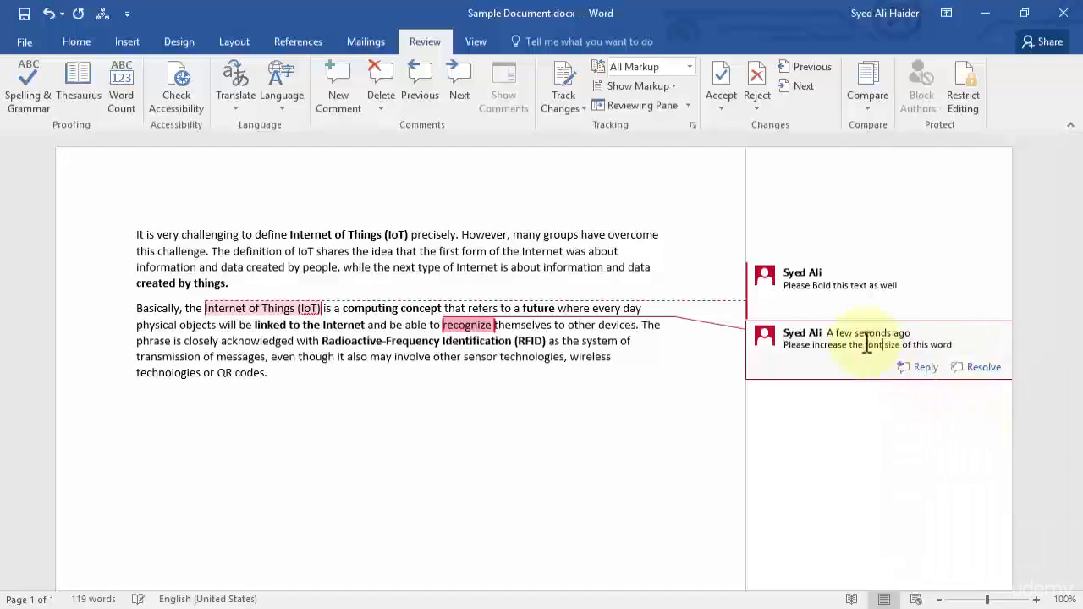
mouse_move(837, 169)
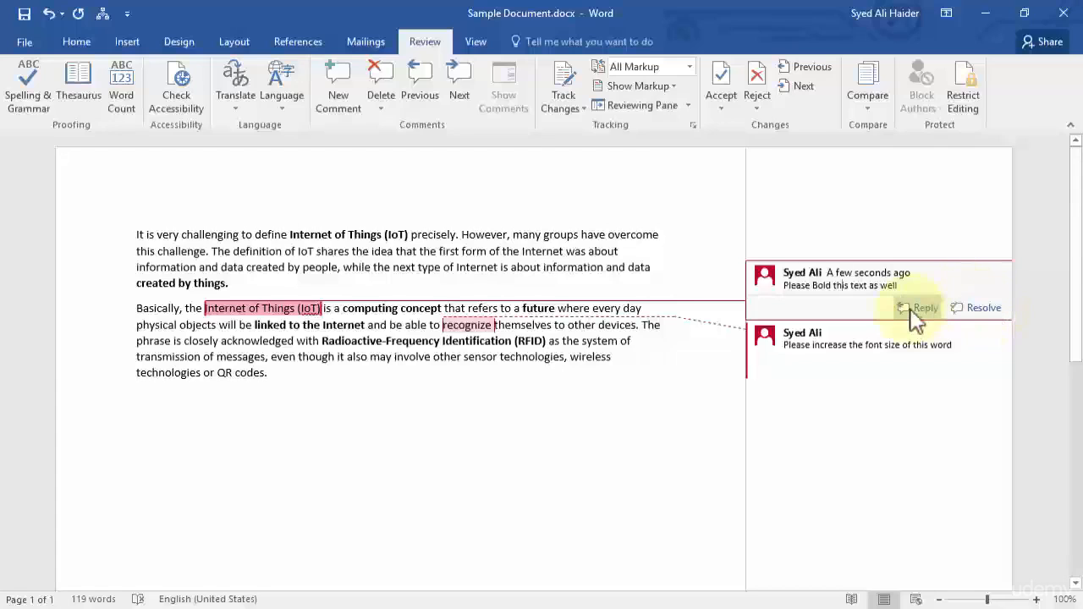
Step: Reply 'Done' under the bold-text comment on 'Internet of Things (IoT)'
left_click(920, 308)
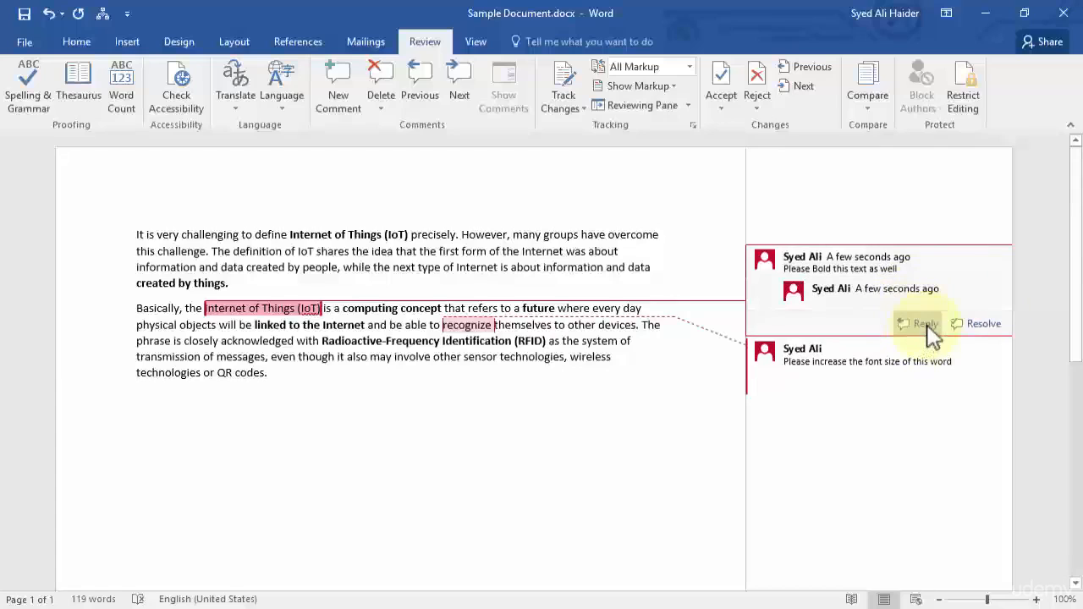
left_click(924, 323)
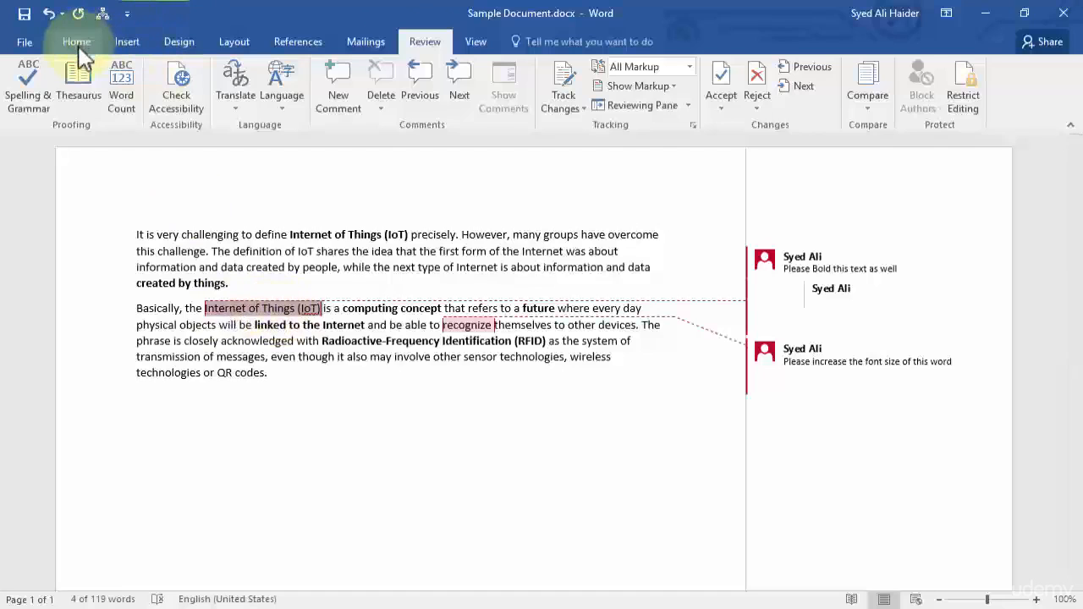
left_click(843, 296)
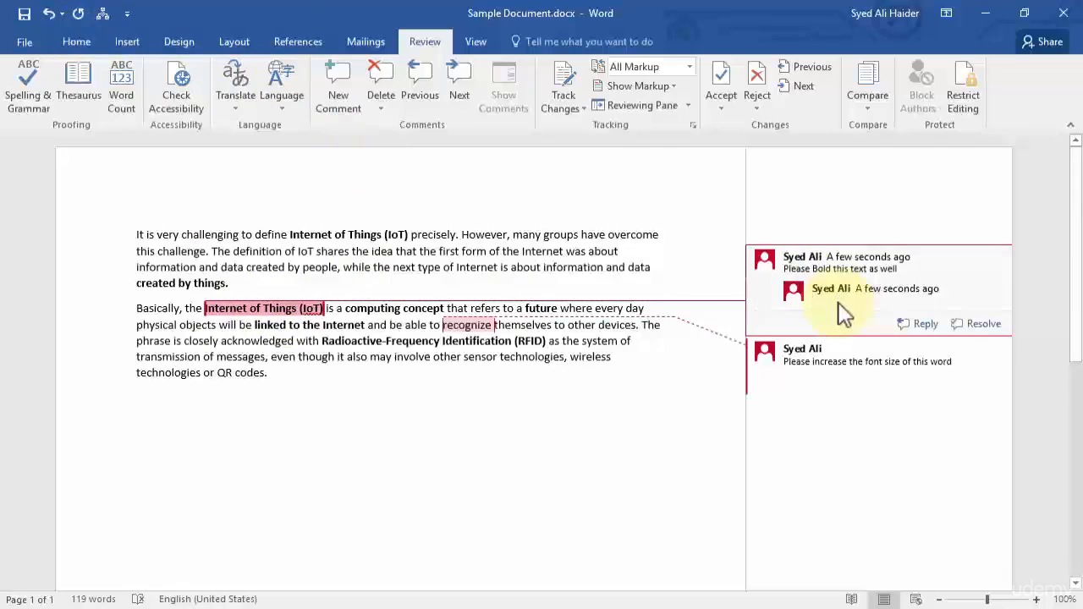
type("Done")
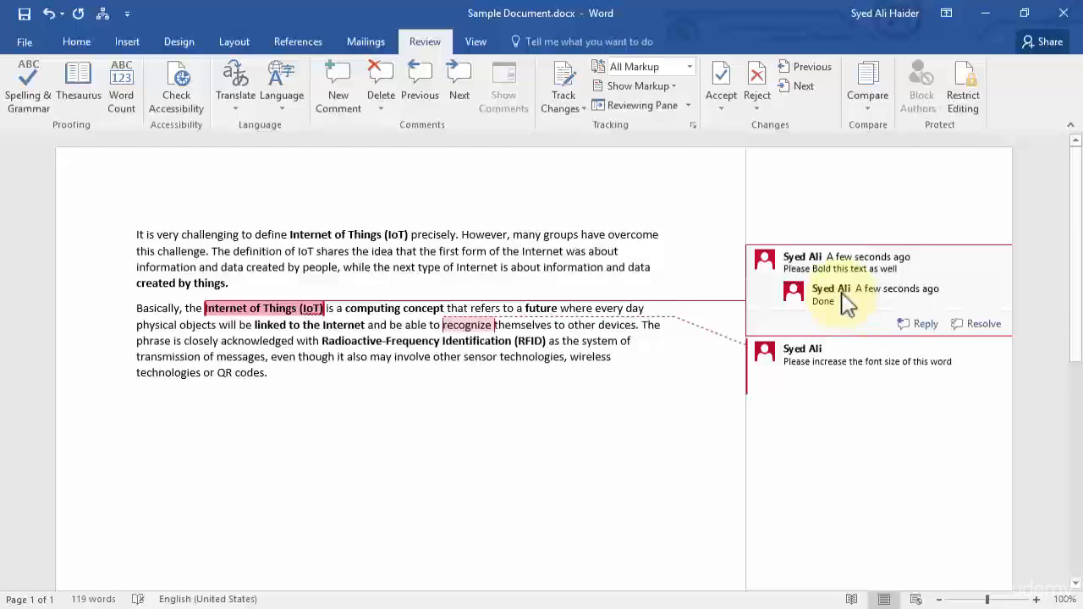
right_click(833, 302)
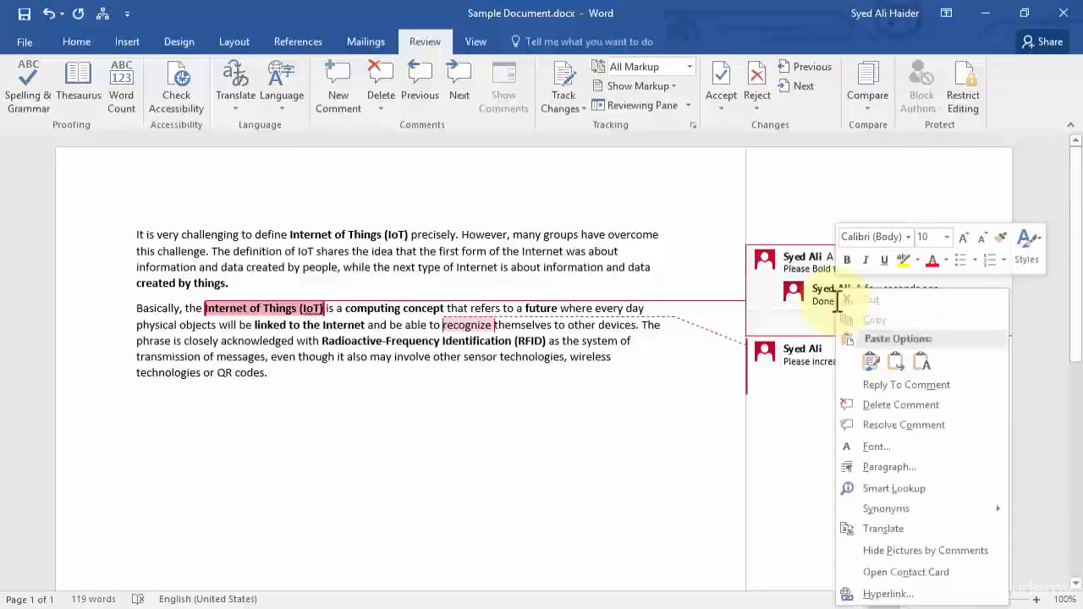
mouse_move(905, 384)
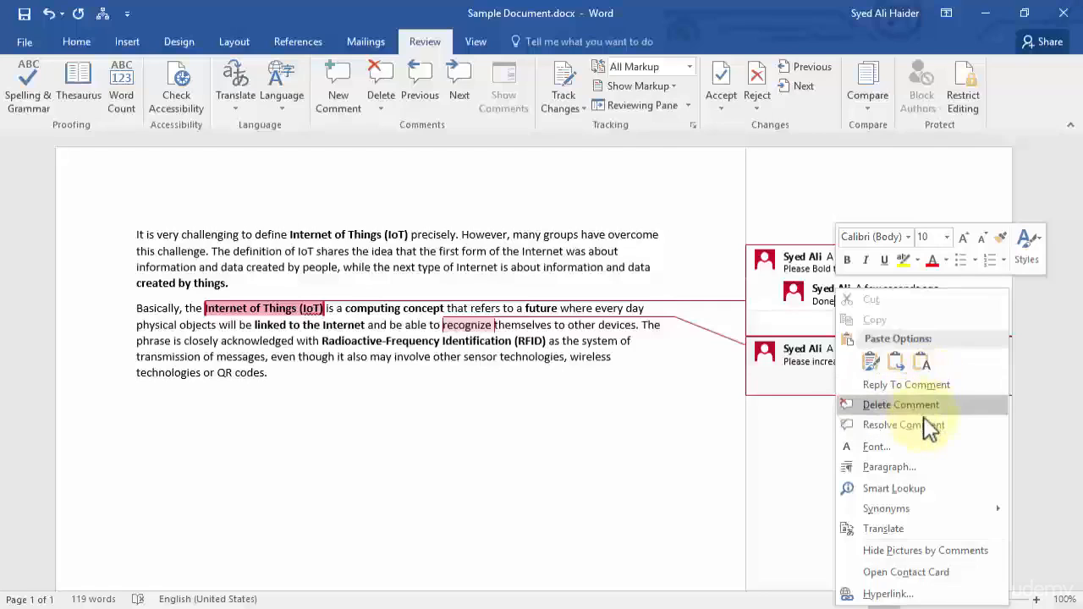
mouse_move(903, 424)
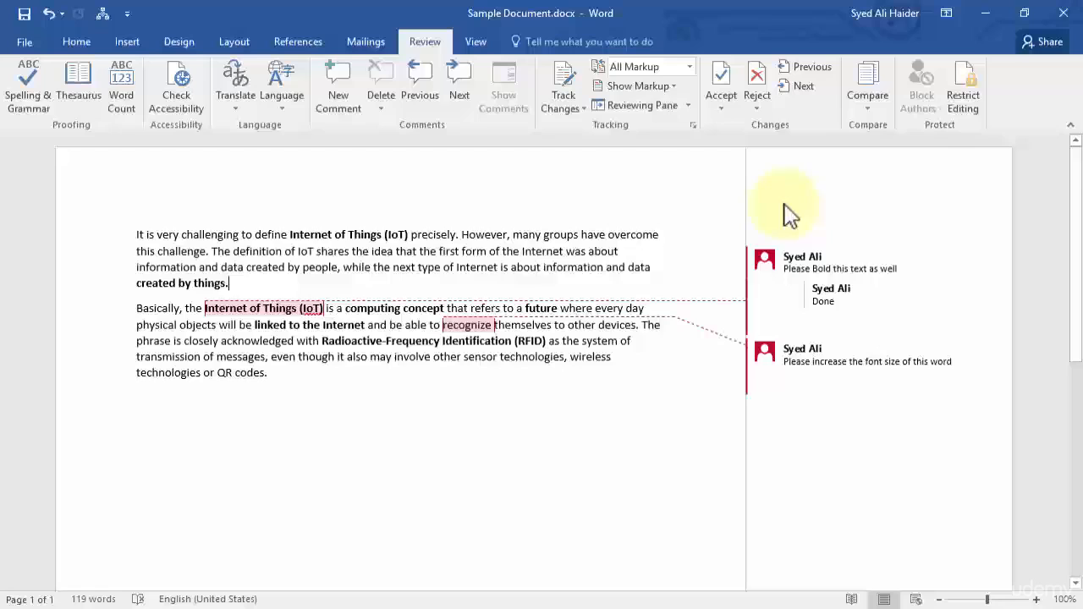
Step: Enlarge 'recognize' with Grow Font from its right-click mini toolbar
left_click(854, 362)
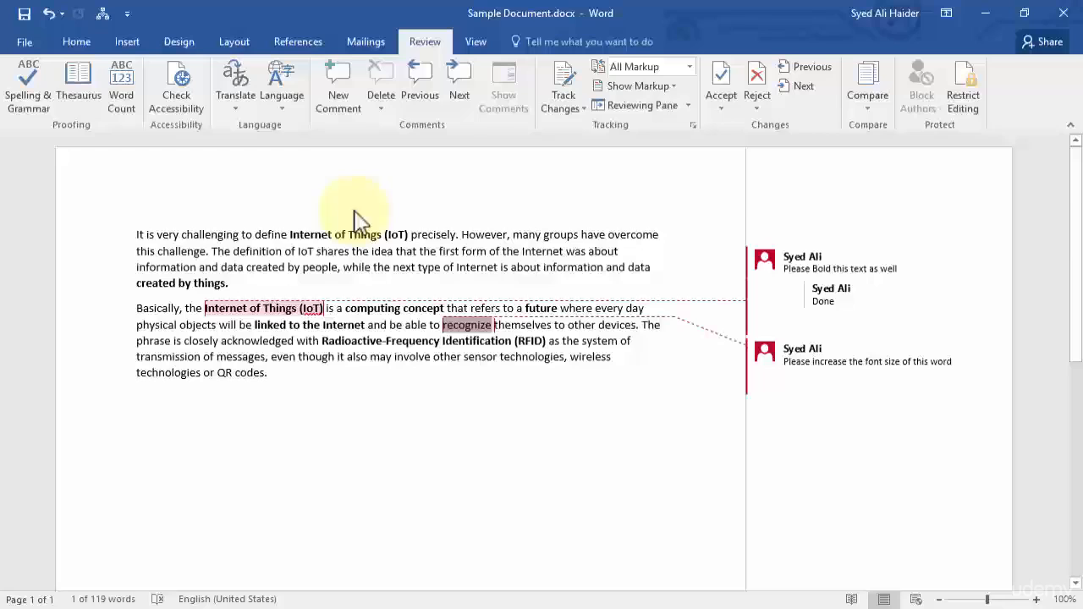
right_click(465, 325)
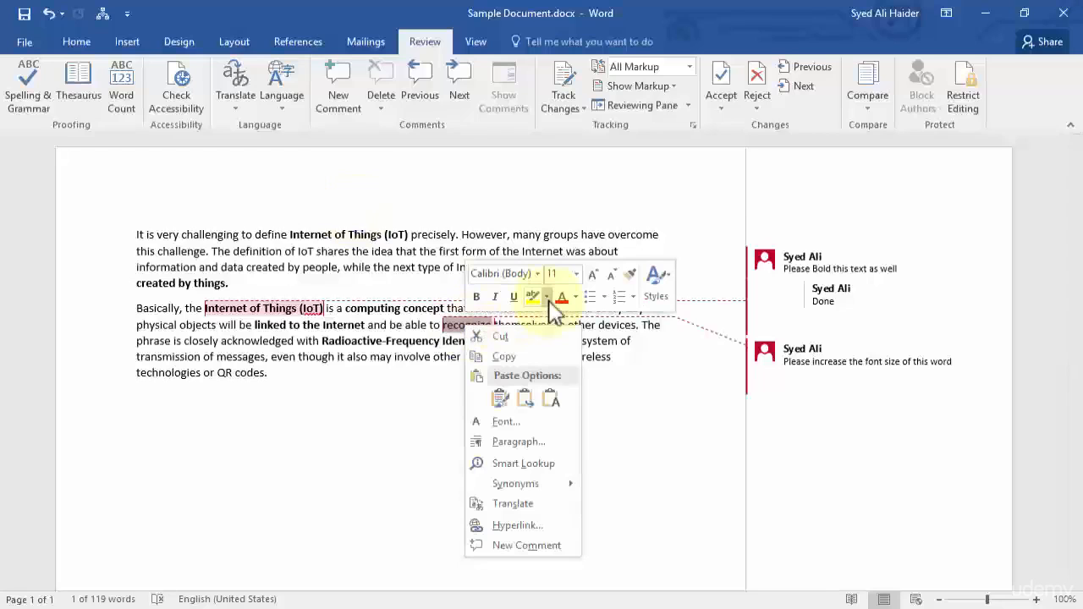
left_click(575, 274)
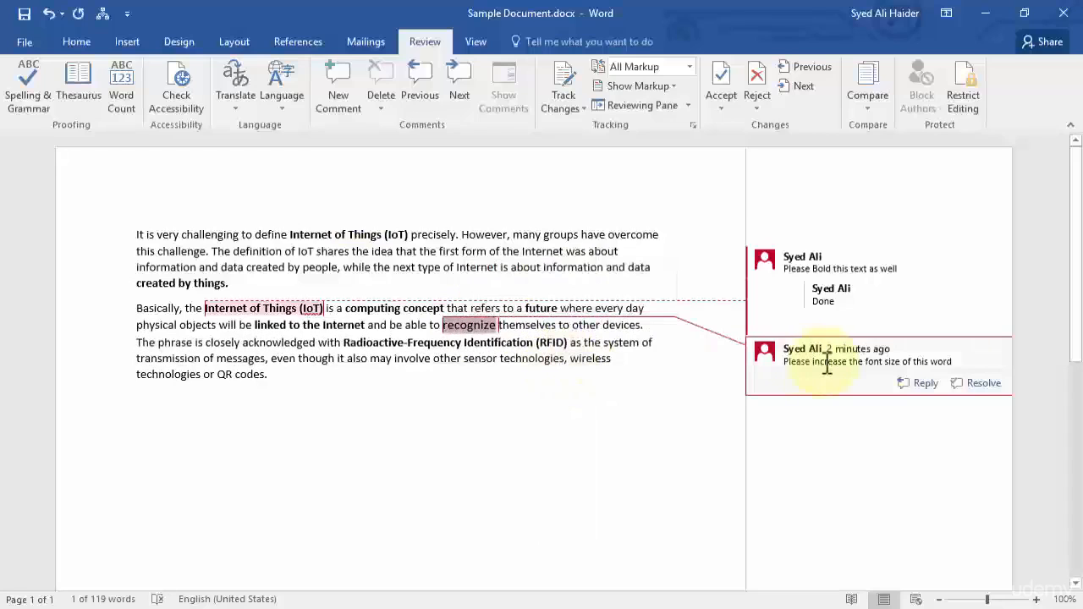
Step: Reply 'Done!' under the font-size comment on 'recognize'
left_click(917, 383)
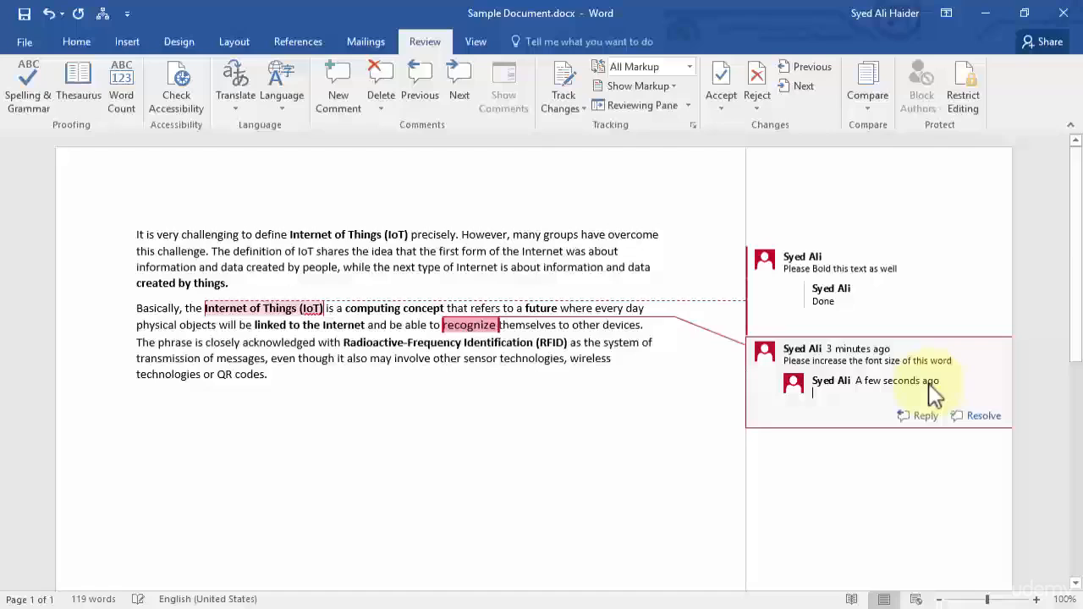
type("Done!")
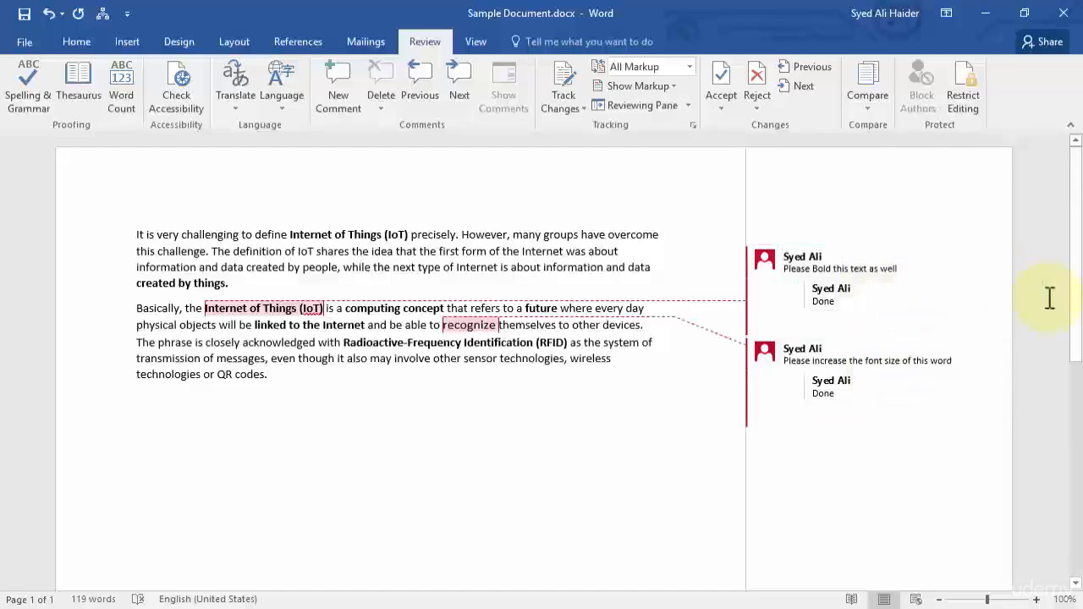
mouse_move(1048, 277)
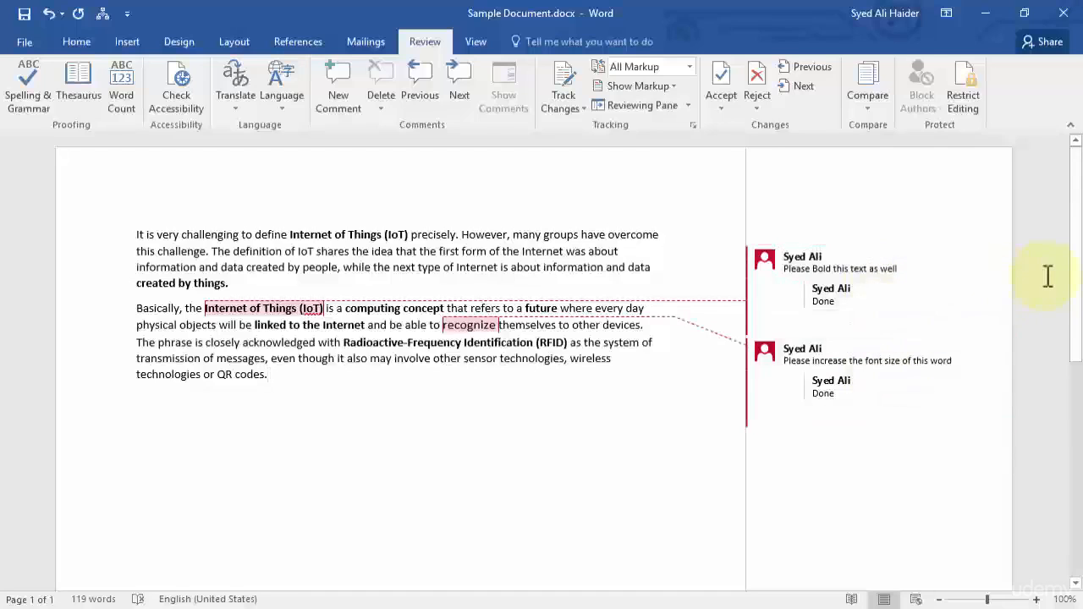